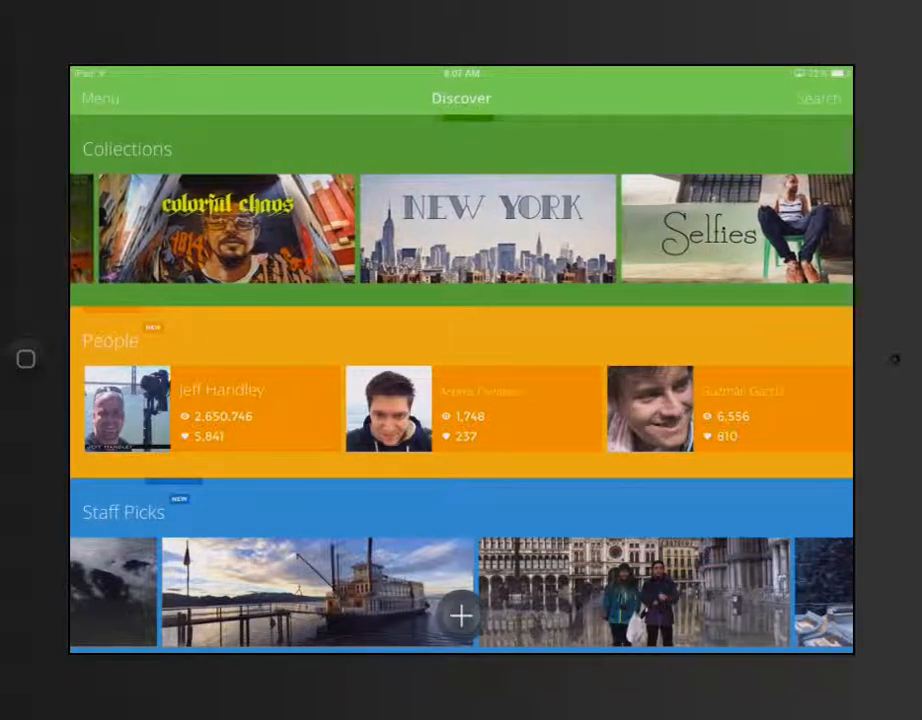
# Step: Browse the Animals collection, view the Sea Lions in Galapagos sphere, then return to Discover
pyautogui.hscroll(3)
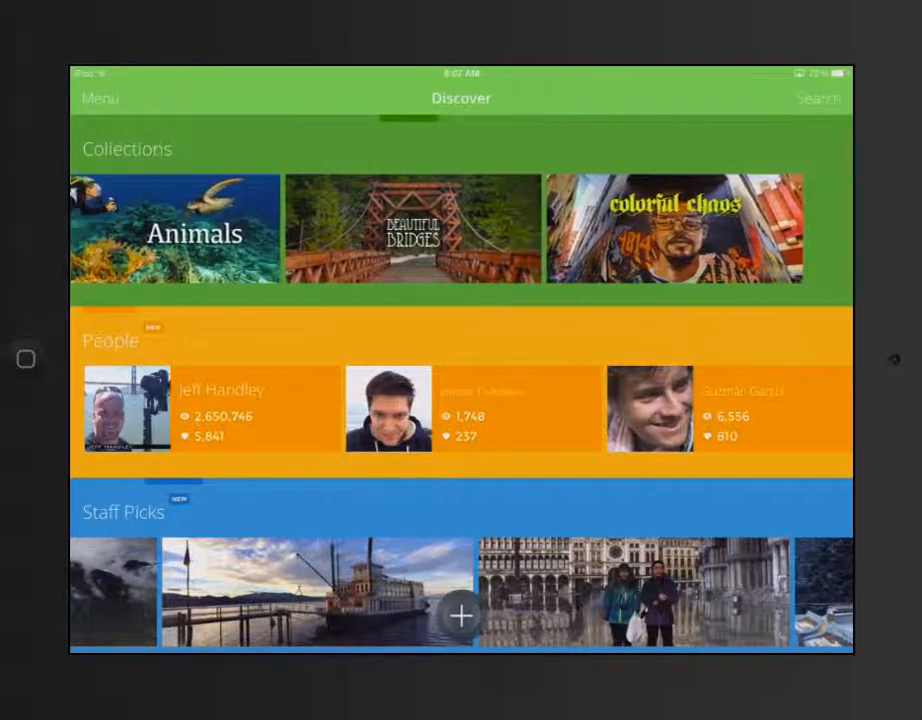
pyautogui.hscroll(-3)
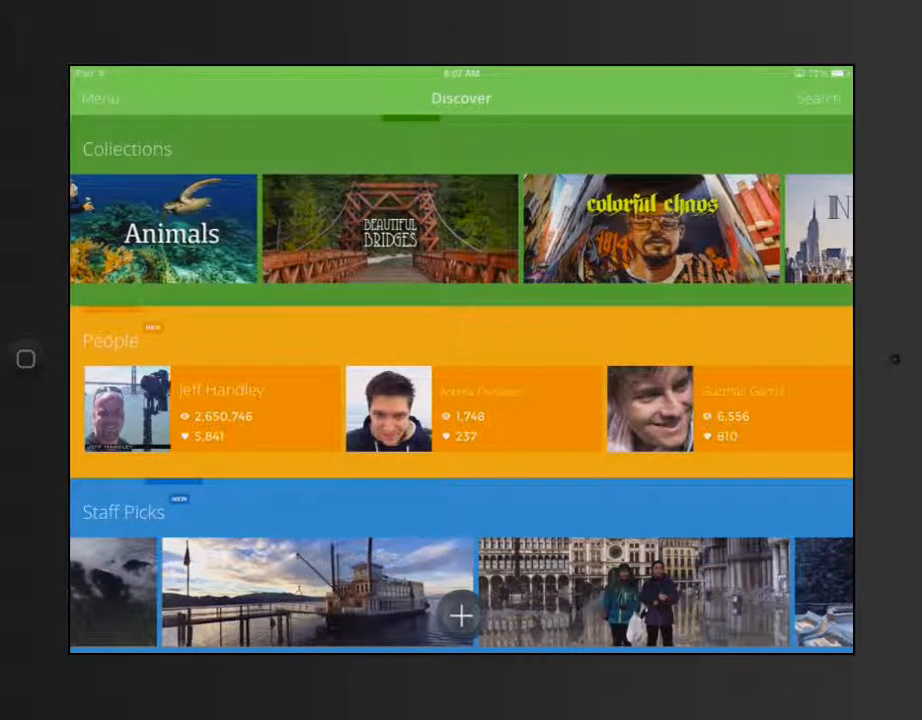
pyautogui.hscroll(-3)
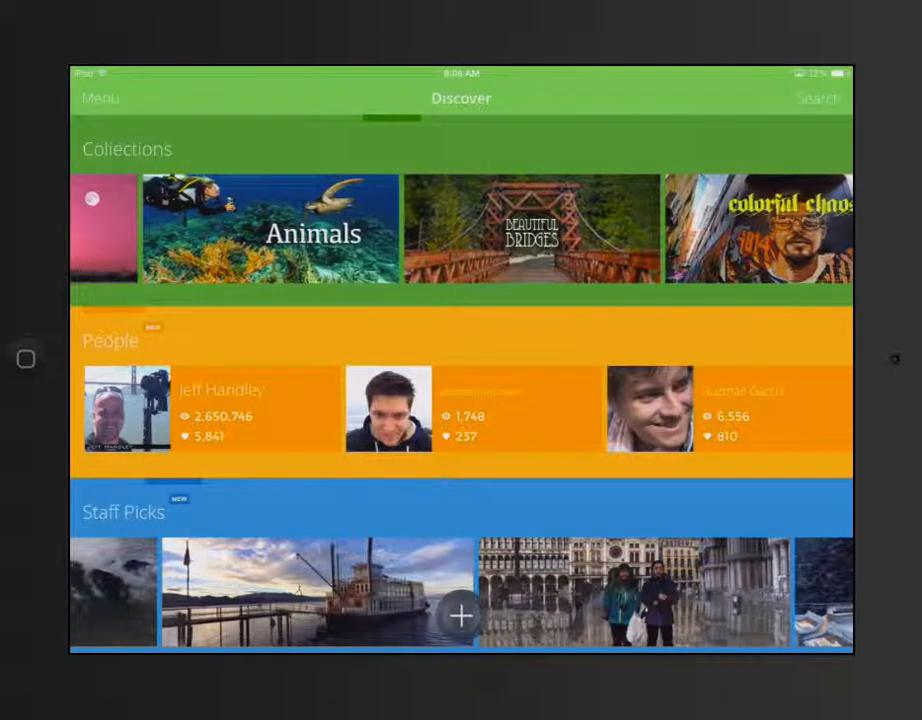
pyautogui.click(313, 228)
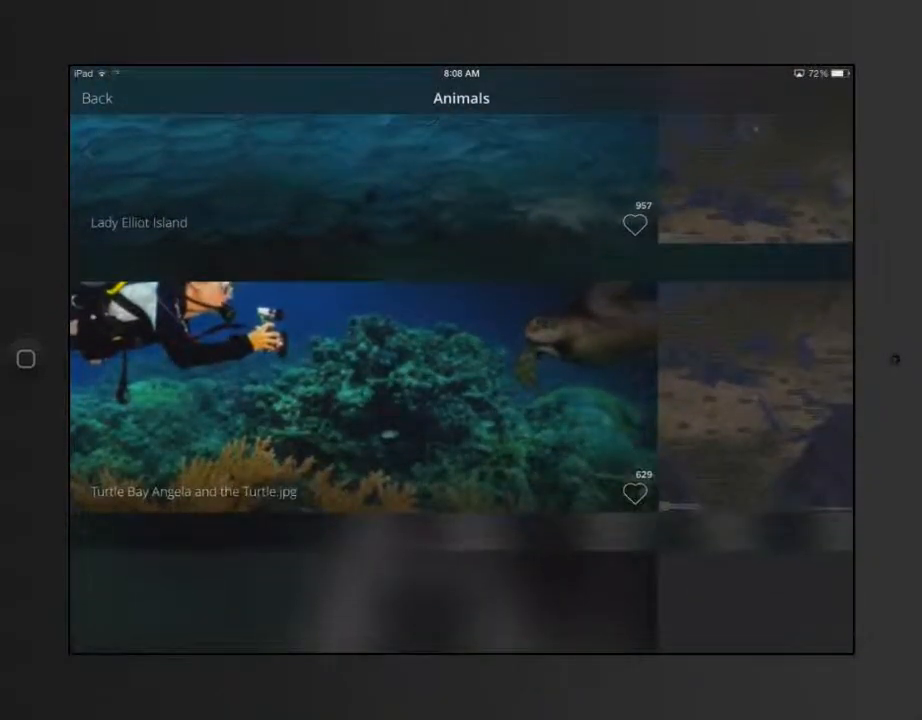
pyautogui.scroll(3)
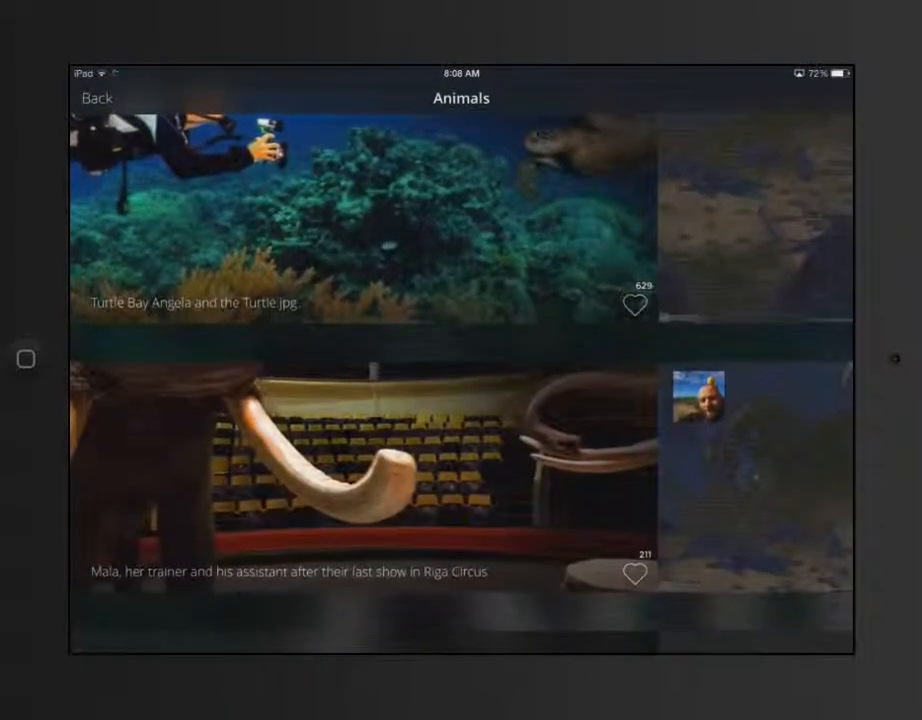
pyautogui.scroll(-3)
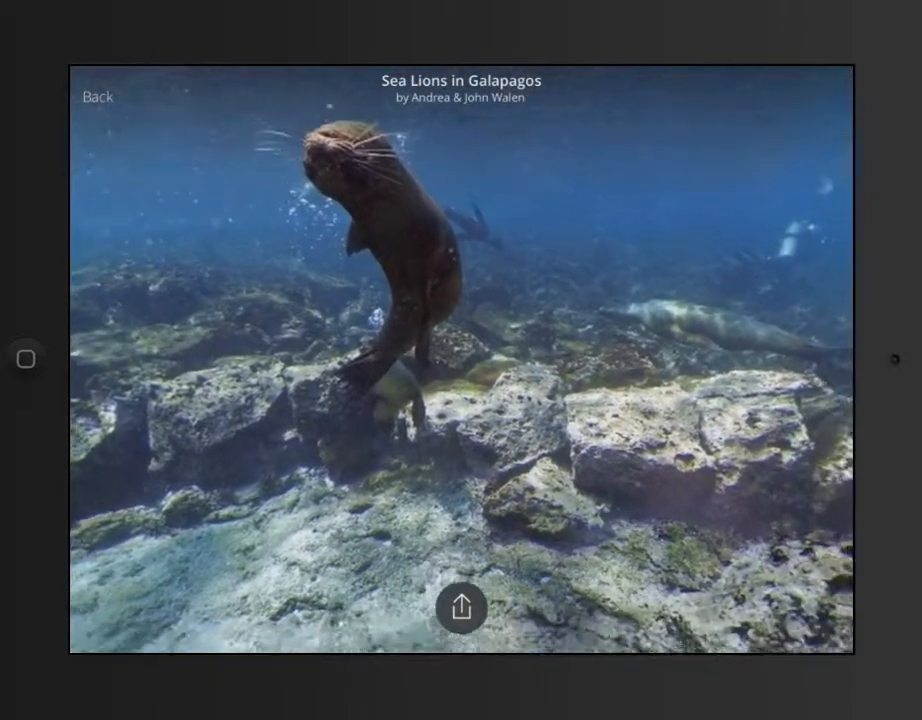
pyautogui.click(97, 97)
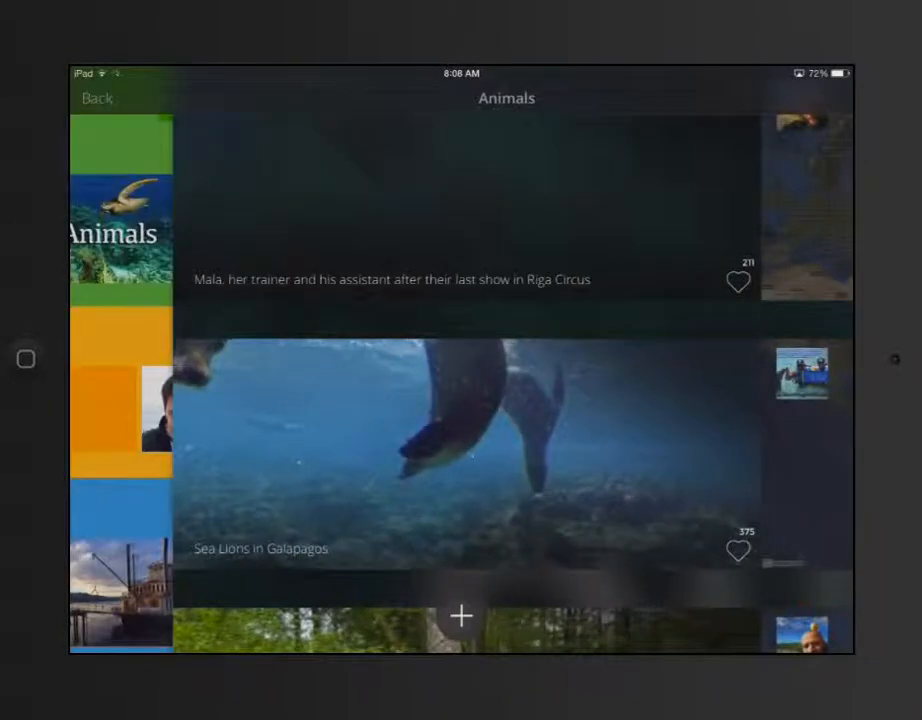
pyautogui.click(96, 98)
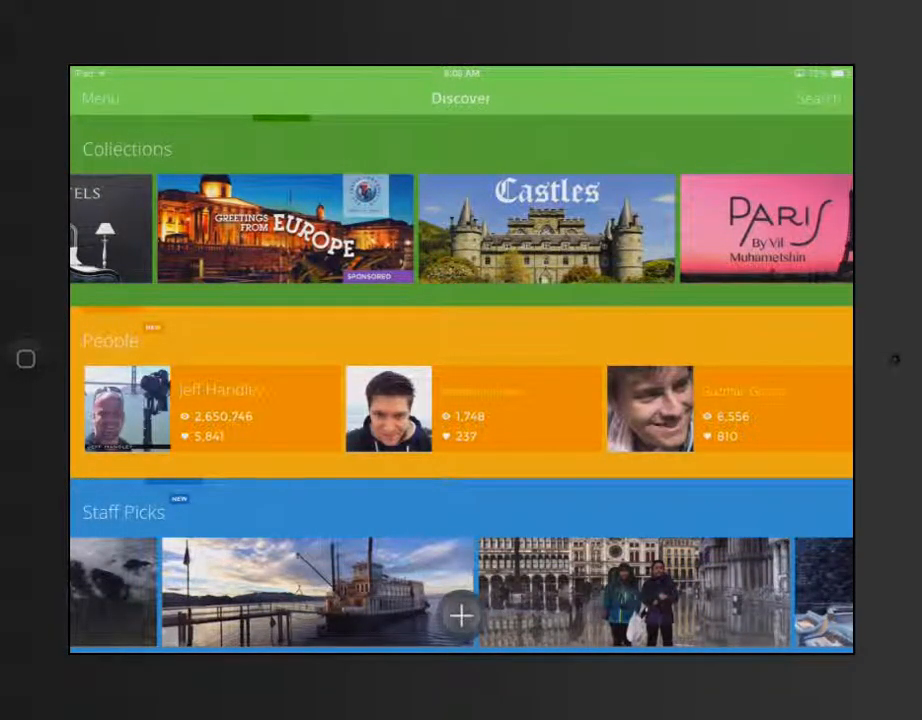
# Step: Open the Europe via The Travel Corporation collection and view the Parliament Square sphere
pyautogui.click(283, 229)
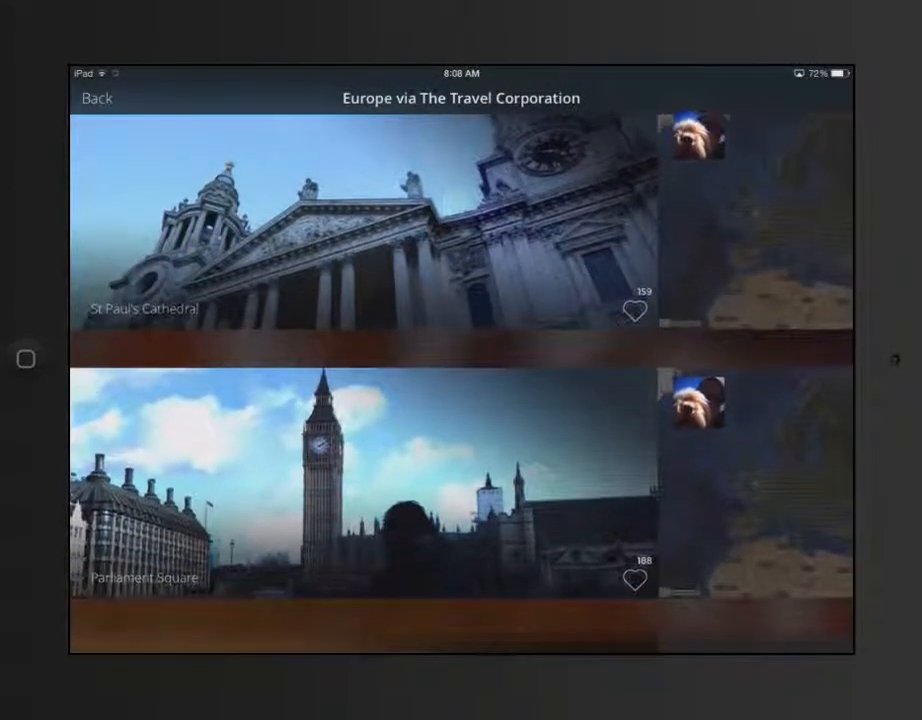
pyautogui.click(350, 490)
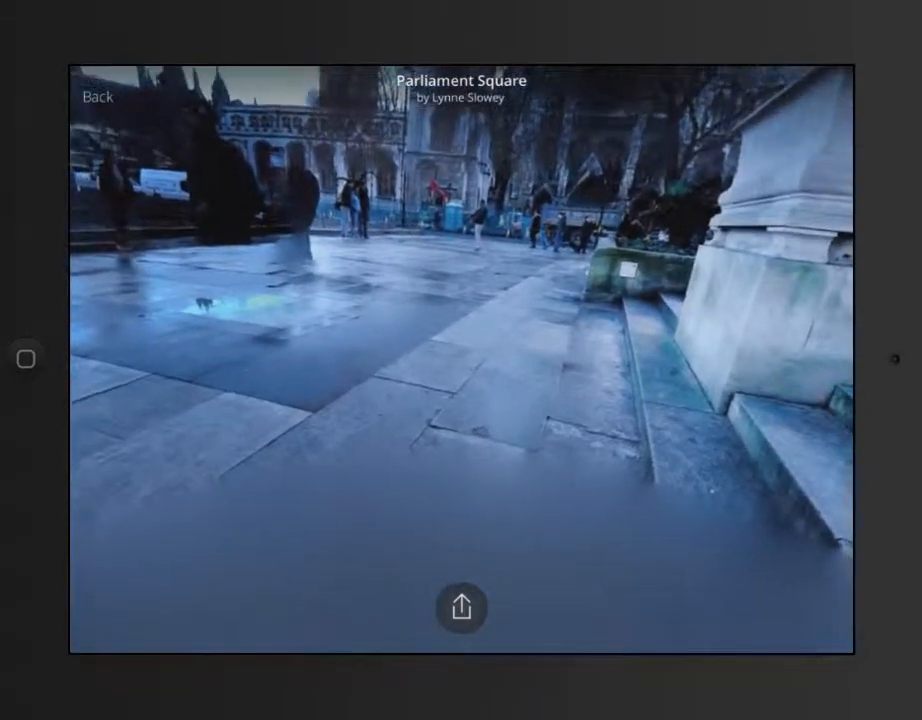
pyautogui.click(96, 96)
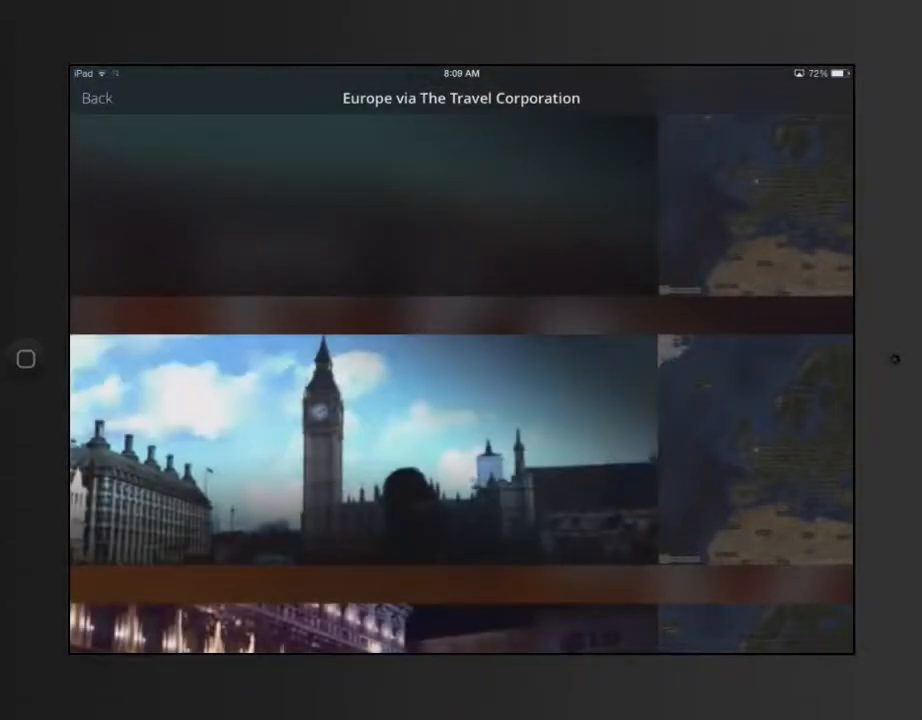
# Step: Go back from the Europe via The Travel Corporation collection page
pyautogui.click(96, 98)
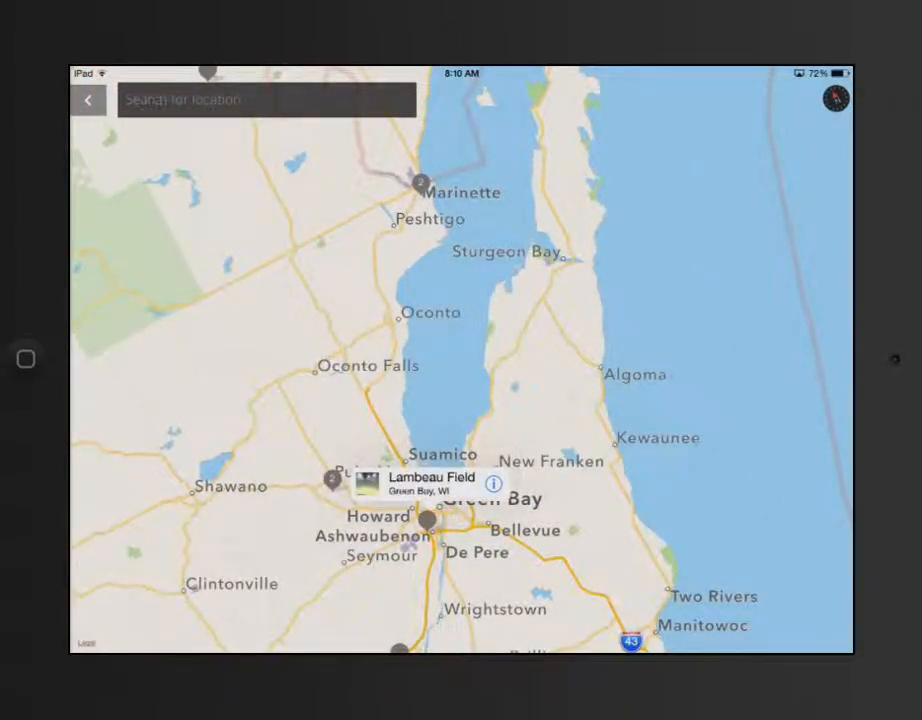
# Step: View the Lambeau Field sphere by Ashley Cunderla, then return to Discover
pyautogui.click(430, 483)
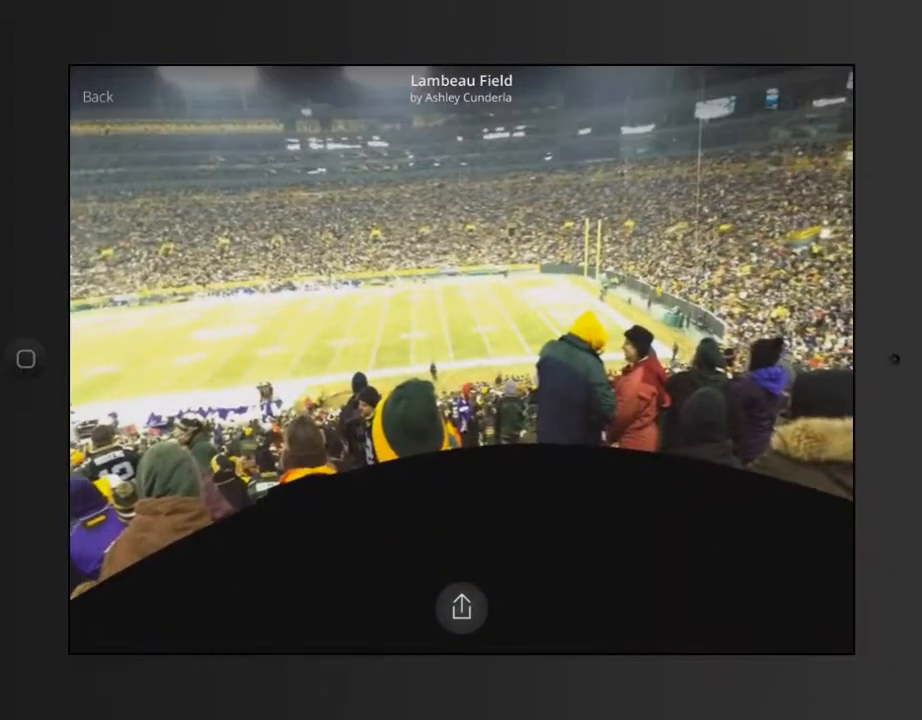
pyautogui.click(98, 96)
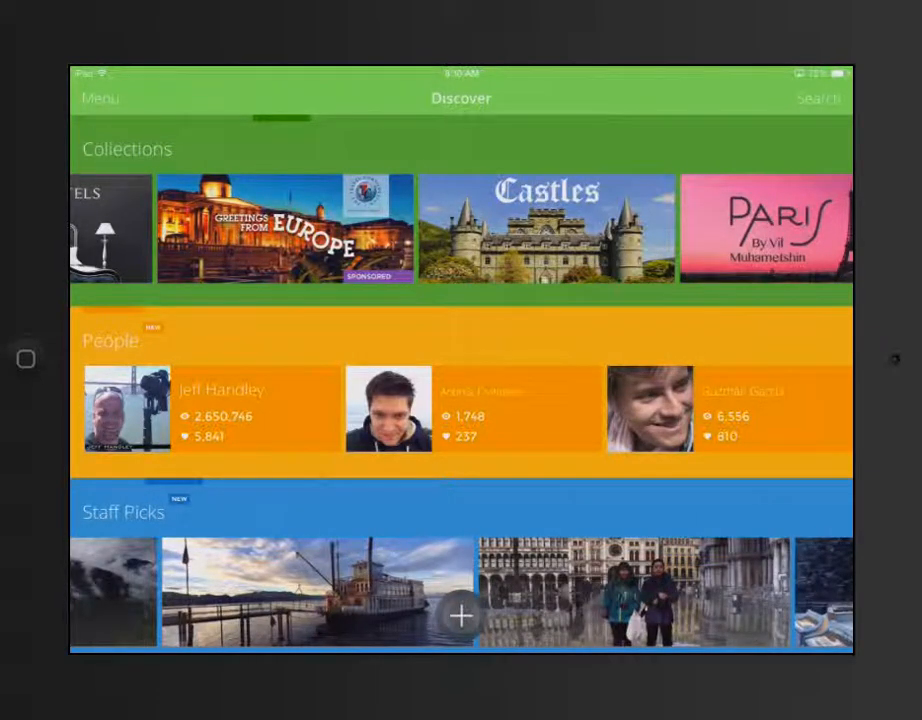
# Step: Begin a new sphere recording from Discover, bringing up the Go to Portrait alert
pyautogui.scroll(-3)
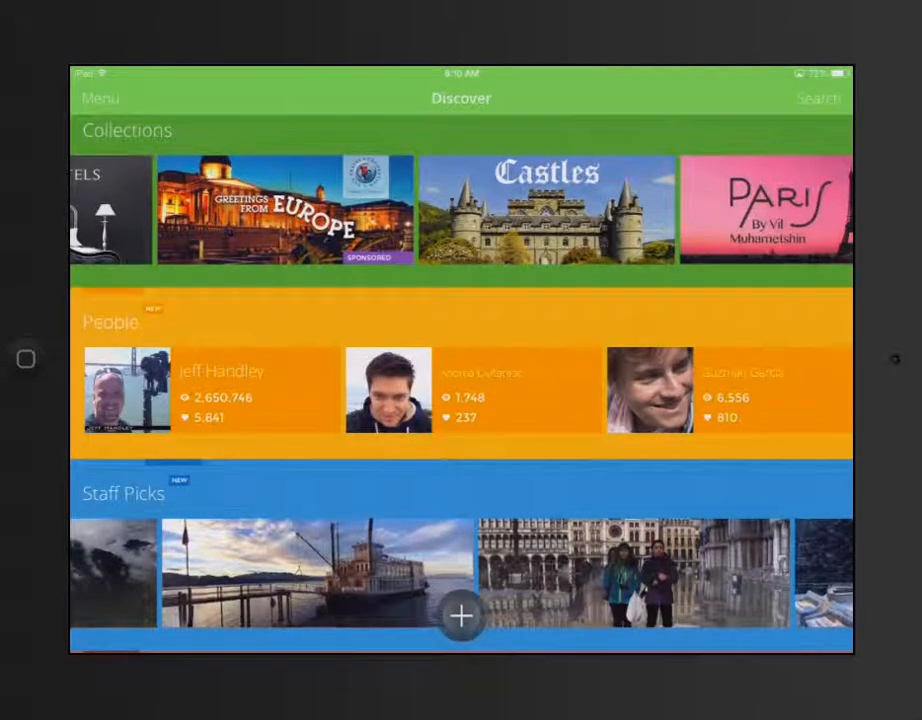
pyautogui.click(100, 98)
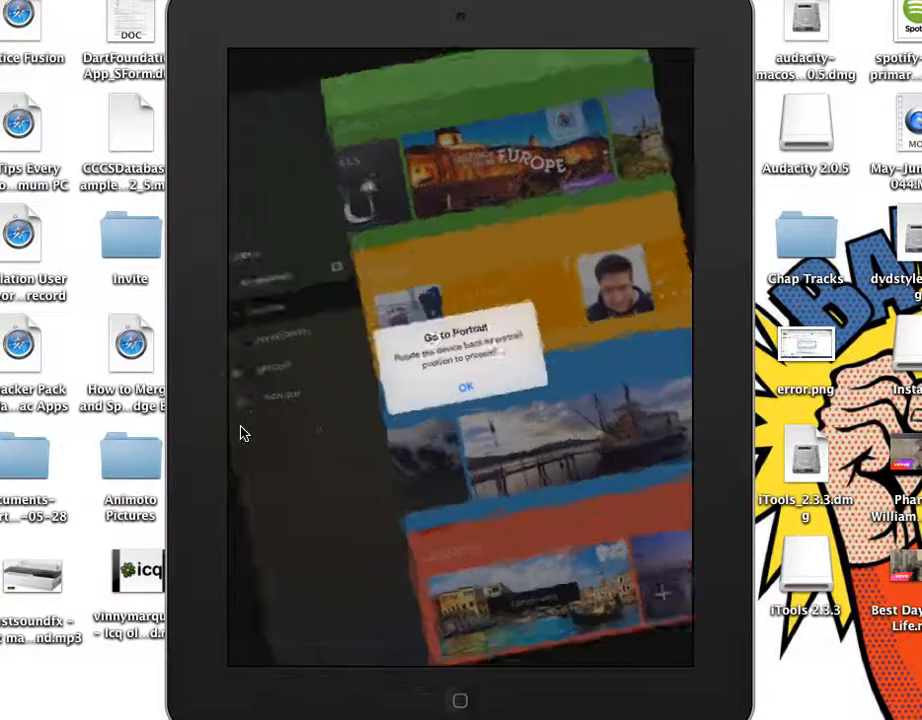
# Step: Dismiss the portrait alert, reopen the recording screen, and answer the location permission prompt
pyautogui.click(464, 387)
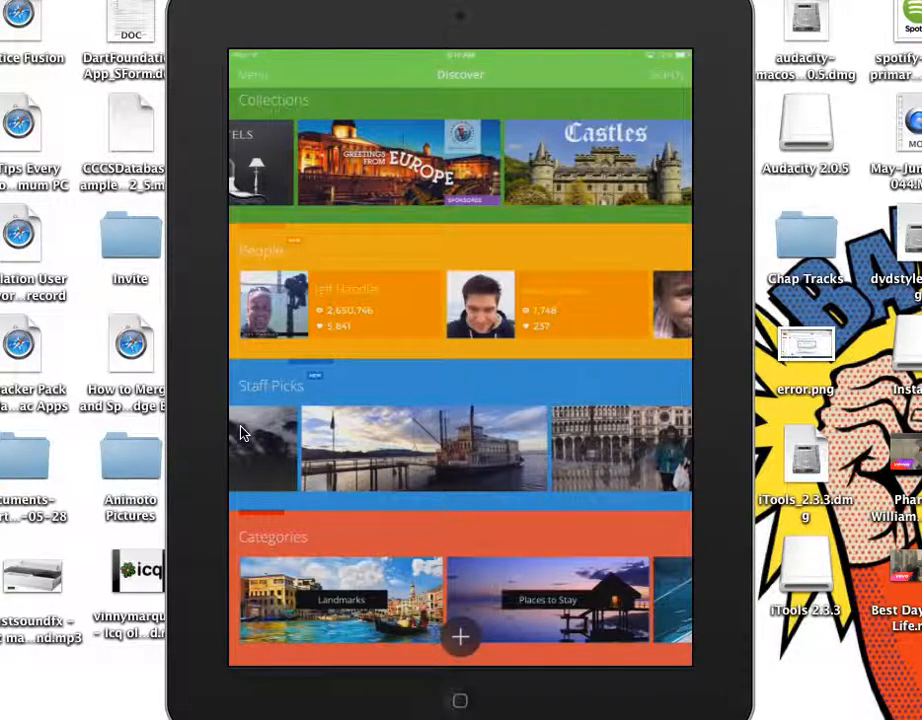
pyautogui.click(253, 74)
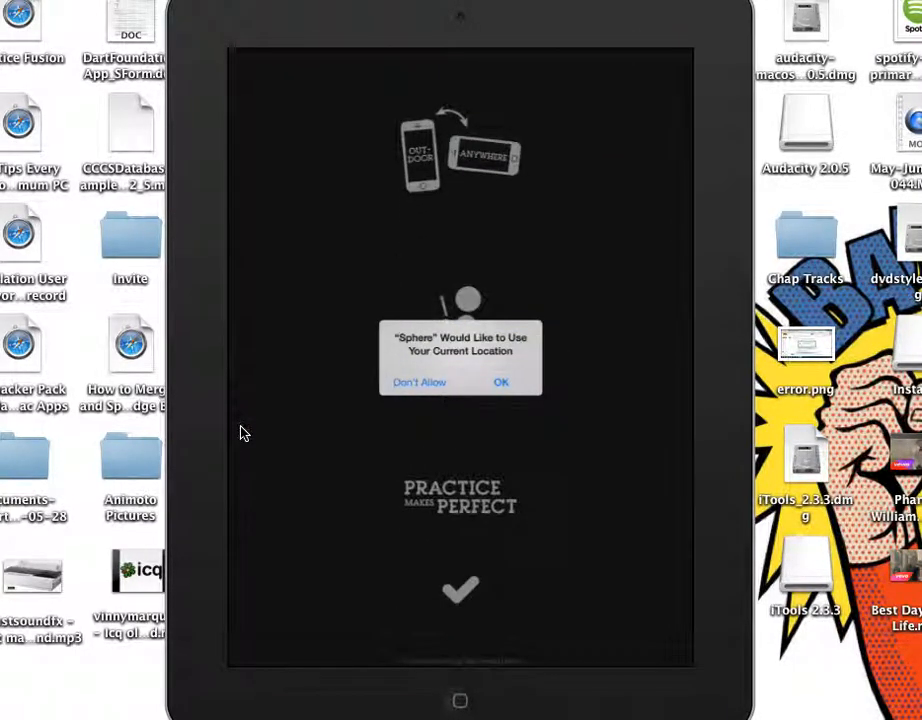
pyautogui.click(501, 382)
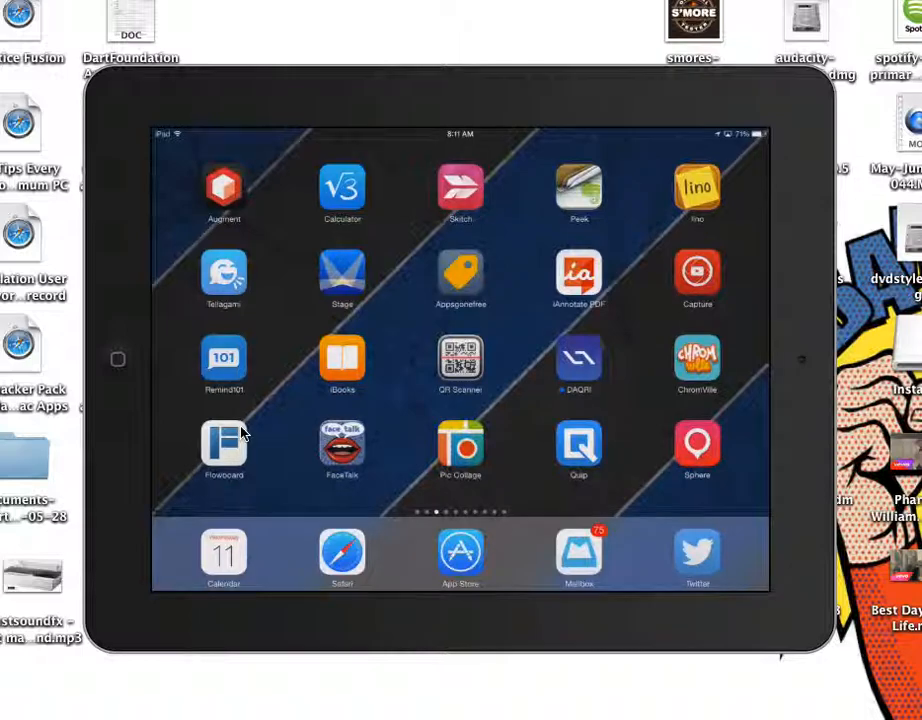
pyautogui.moveTo(380, 520)
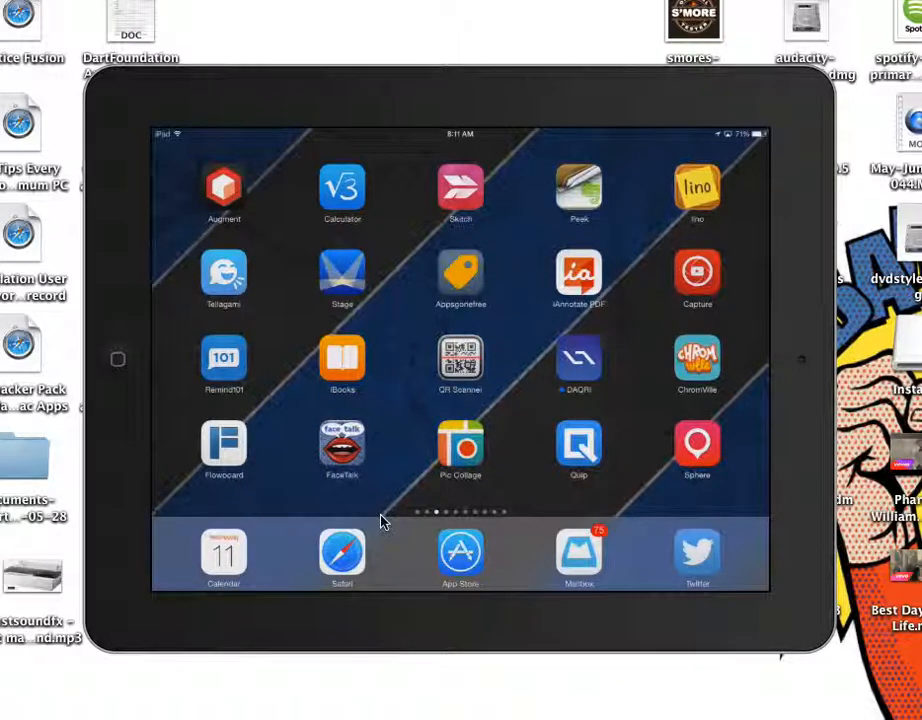